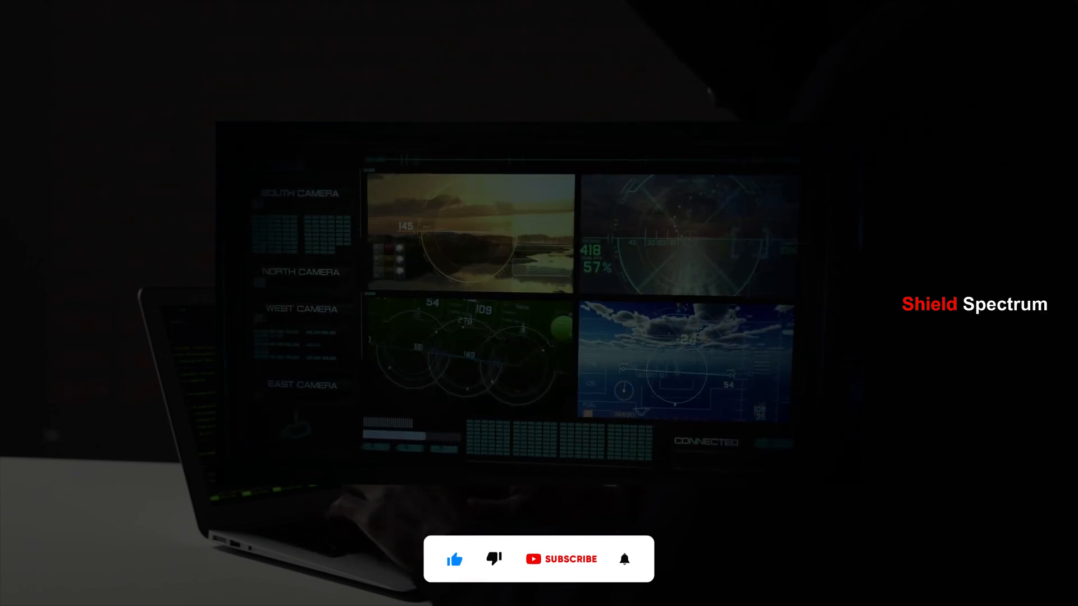
left_click(561, 559)
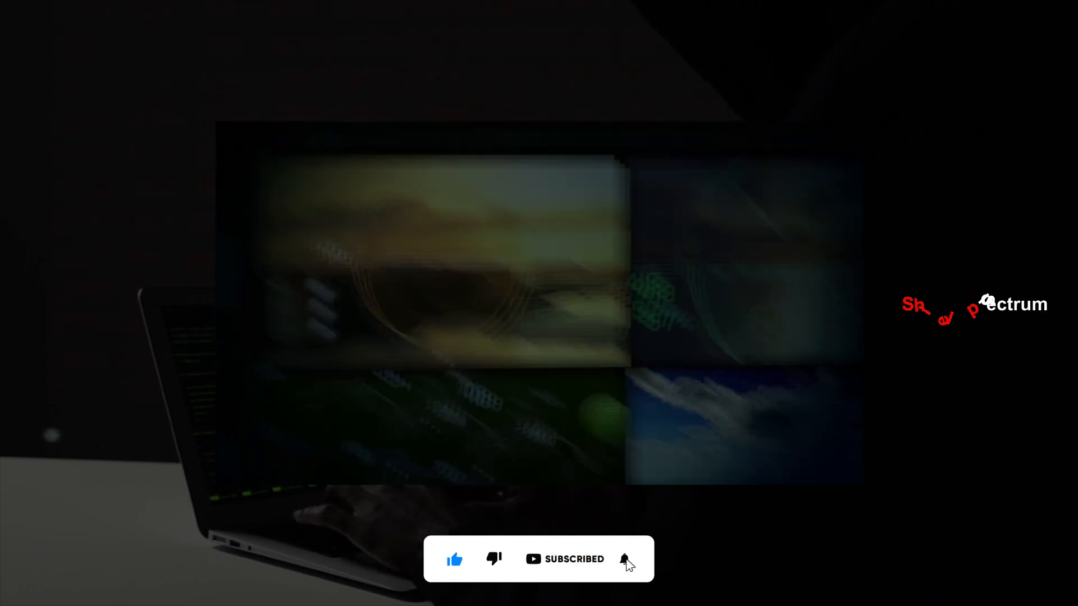